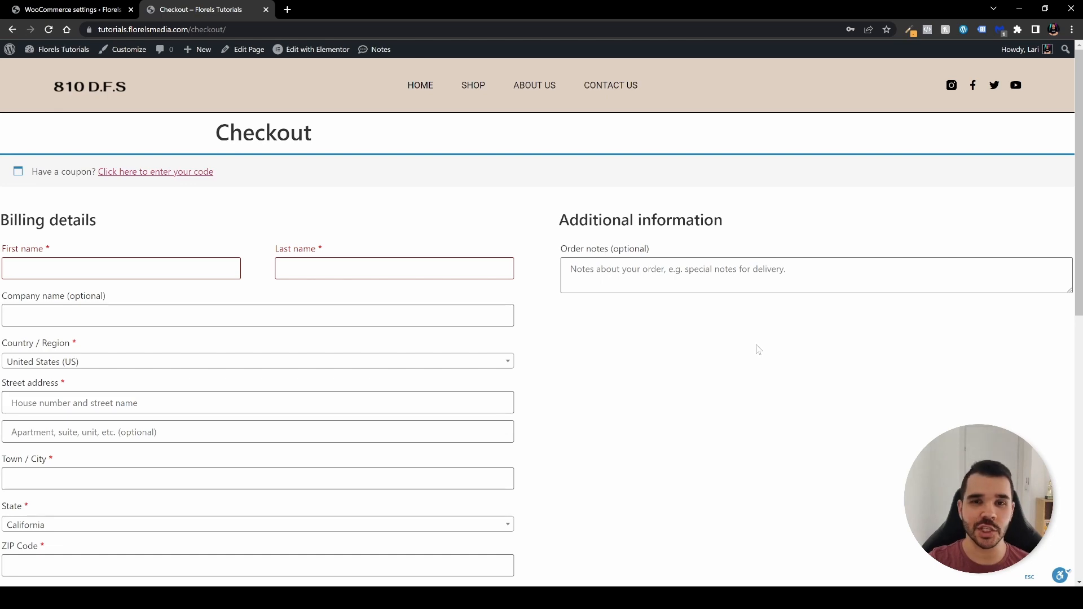
Scroll the checkout page down to the two-T-shirt order summary and Place order button.
scroll("down", 3)
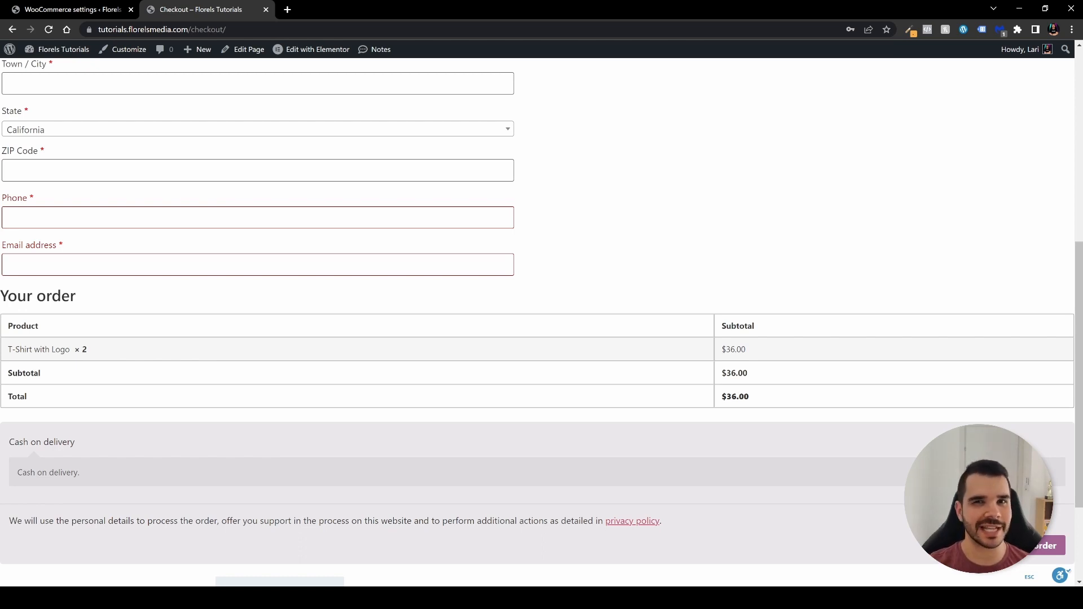
From the admin dashboard's Popular plugins list, activate Loco Translate.
left_click(69, 9)
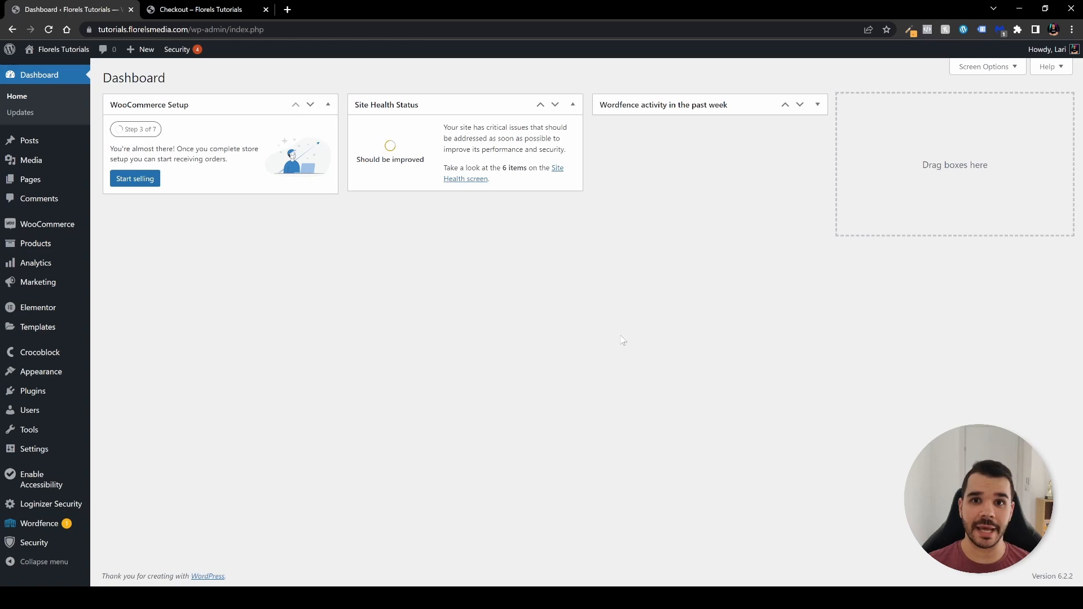
mouse_move(33, 390)
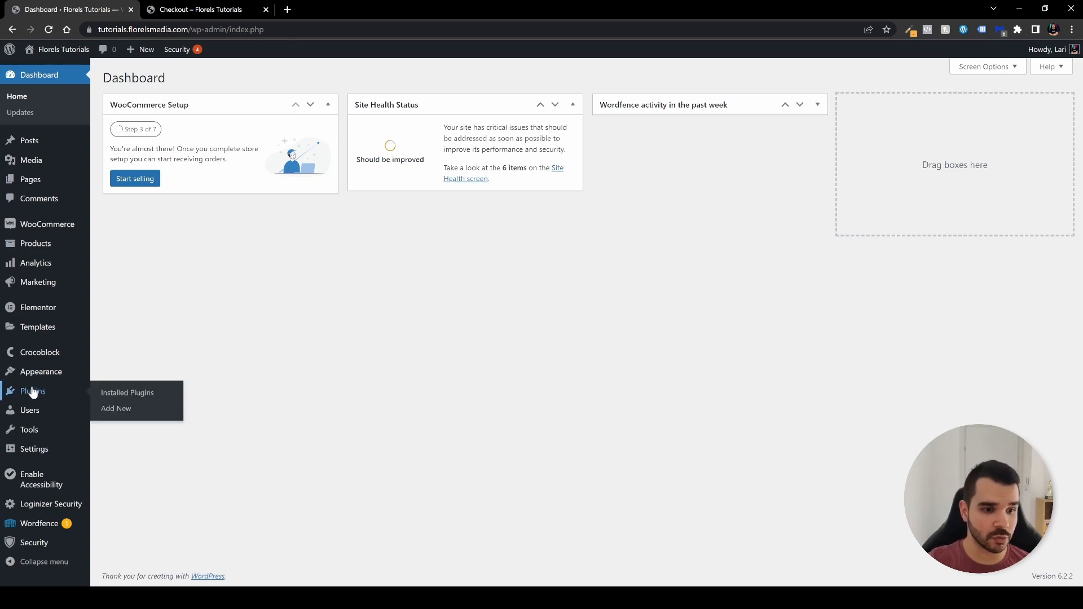
left_click(115, 408)
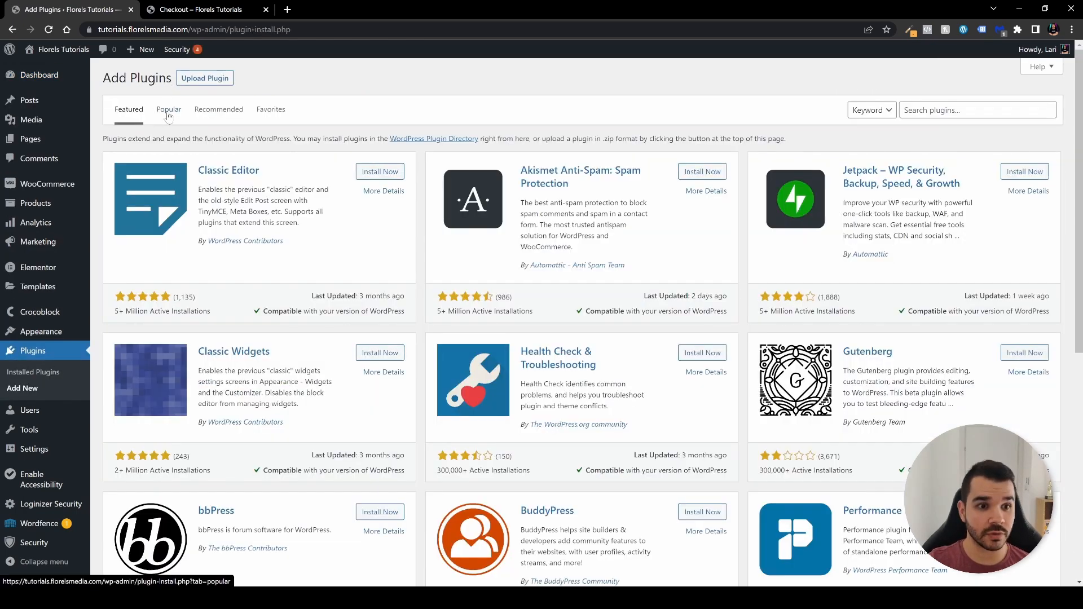
left_click(169, 109)
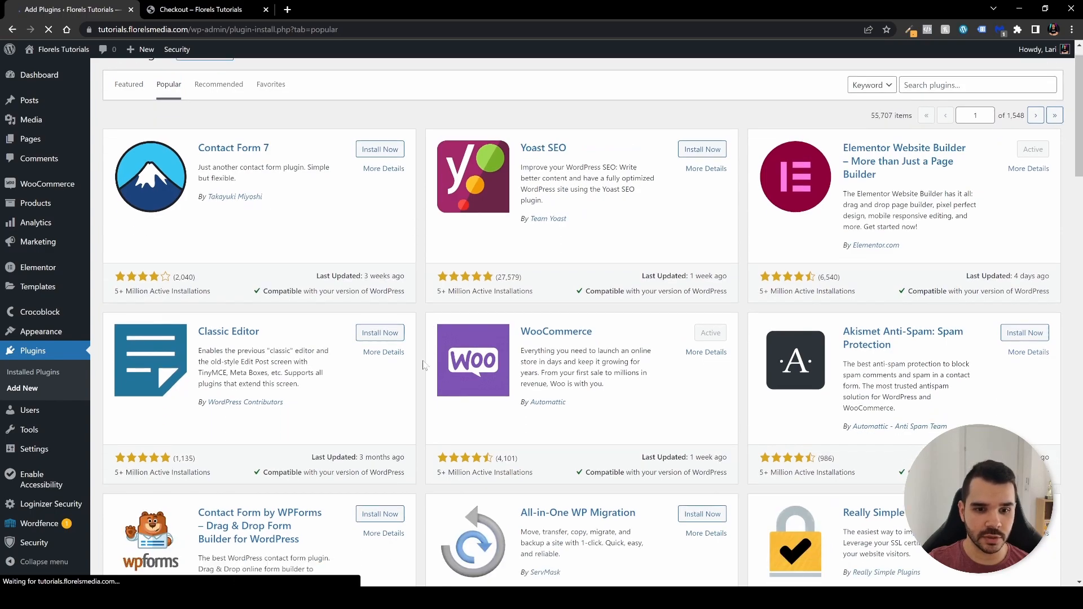
scroll("down", 3)
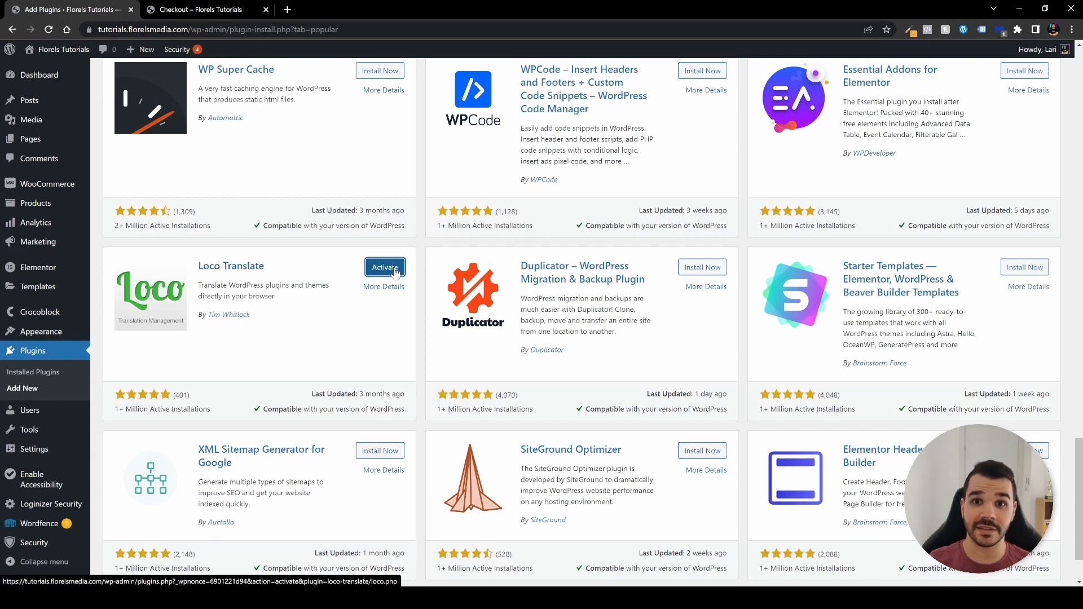
left_click(385, 267)
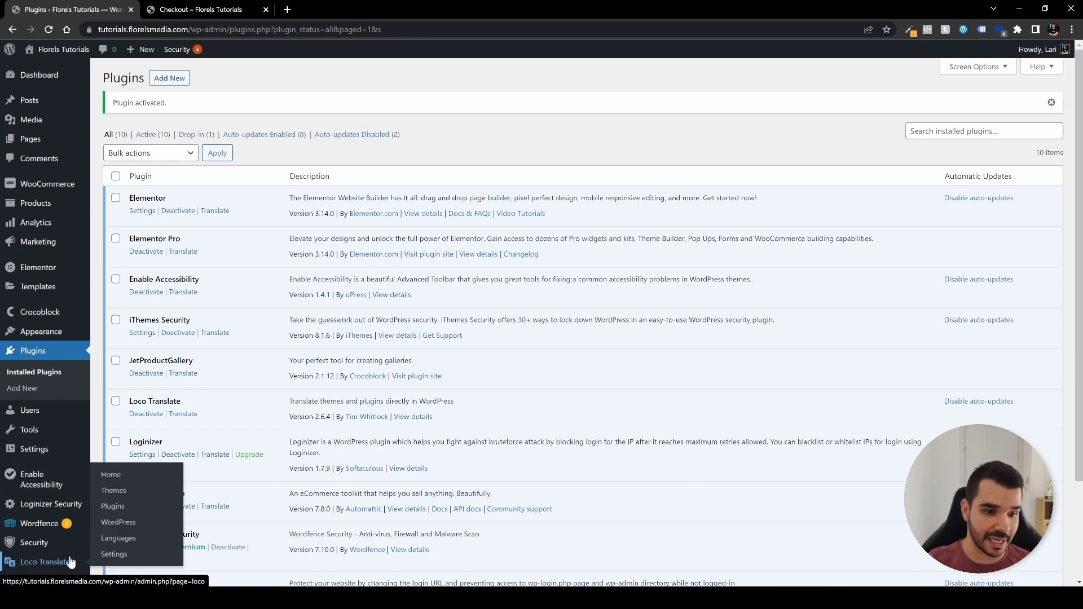
Open WooCommerce's translations in Loco Translate and begin adding a new language.
left_click(112, 506)
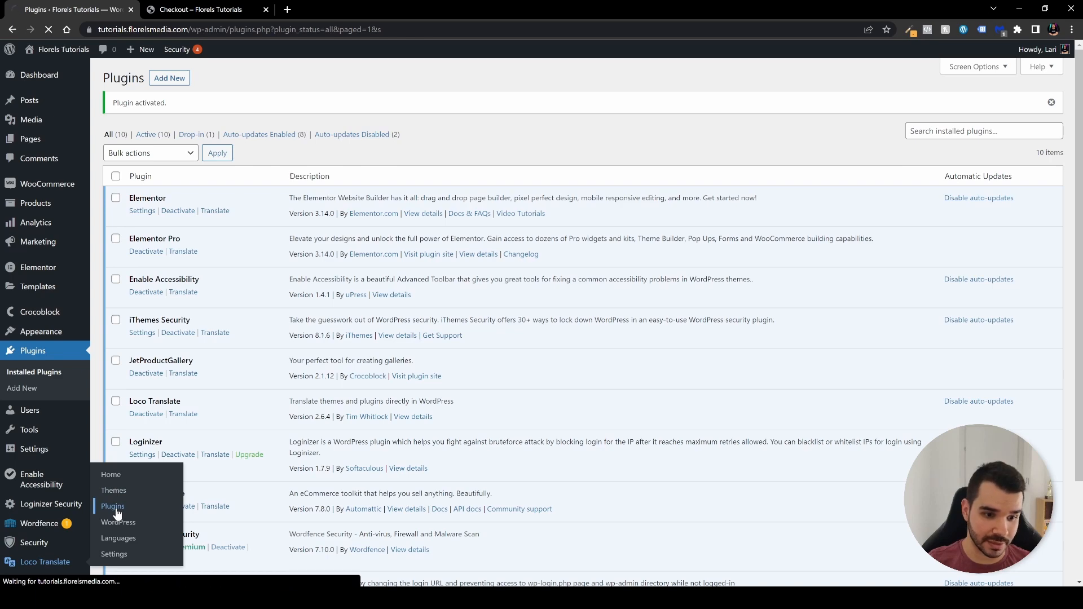
left_click(113, 507)
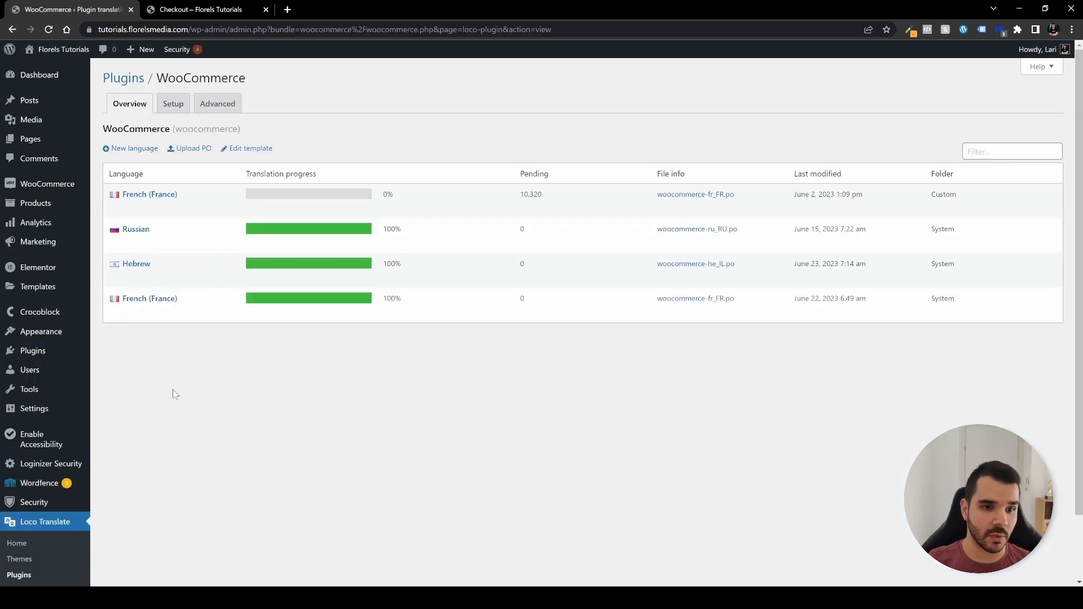
mouse_move(191, 379)
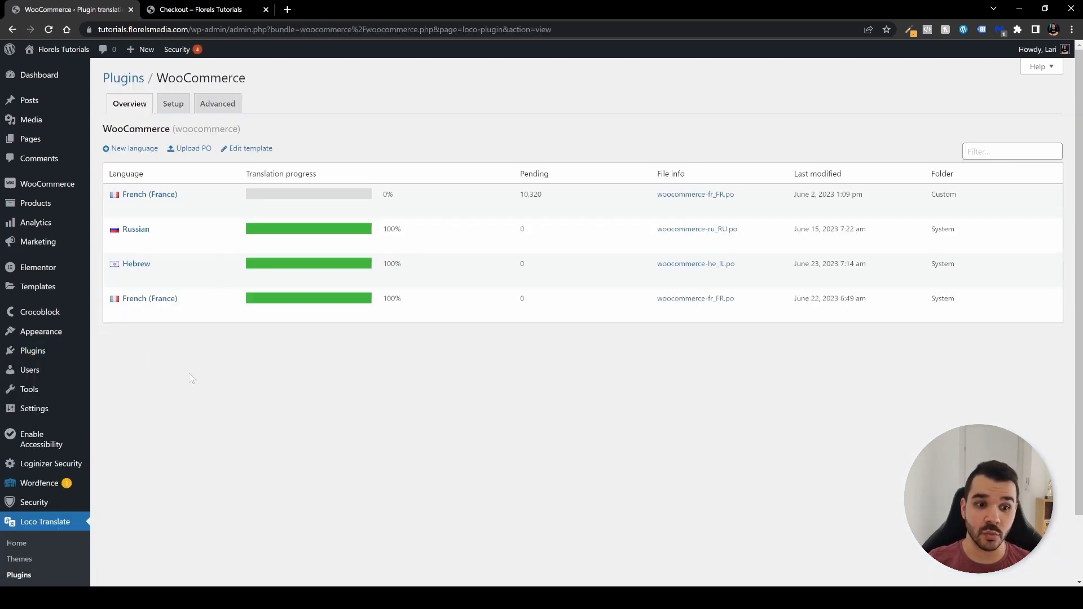
mouse_move(149, 194)
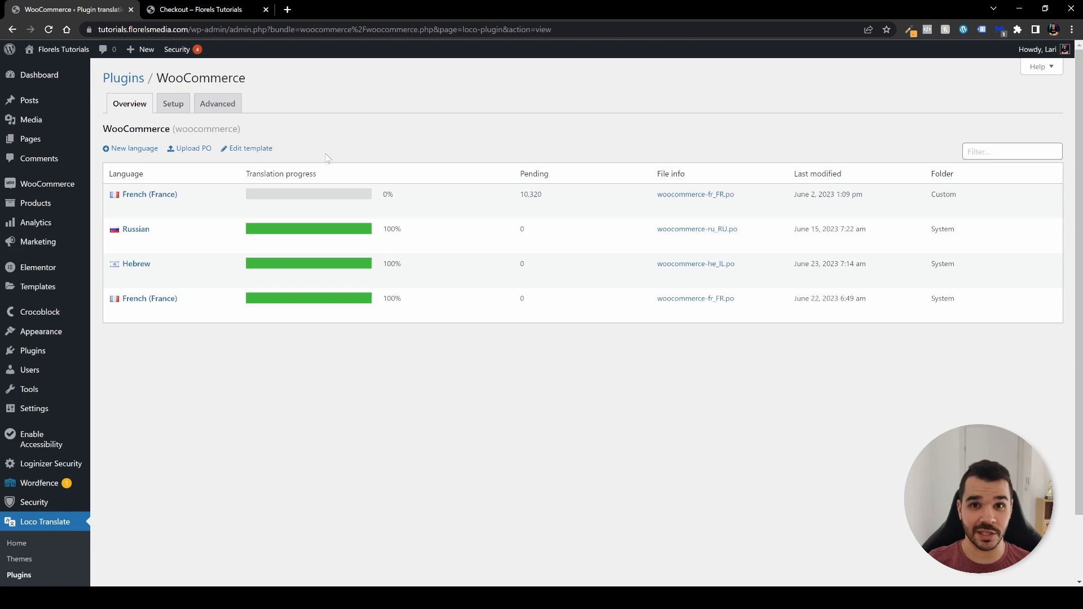
mouse_move(203, 164)
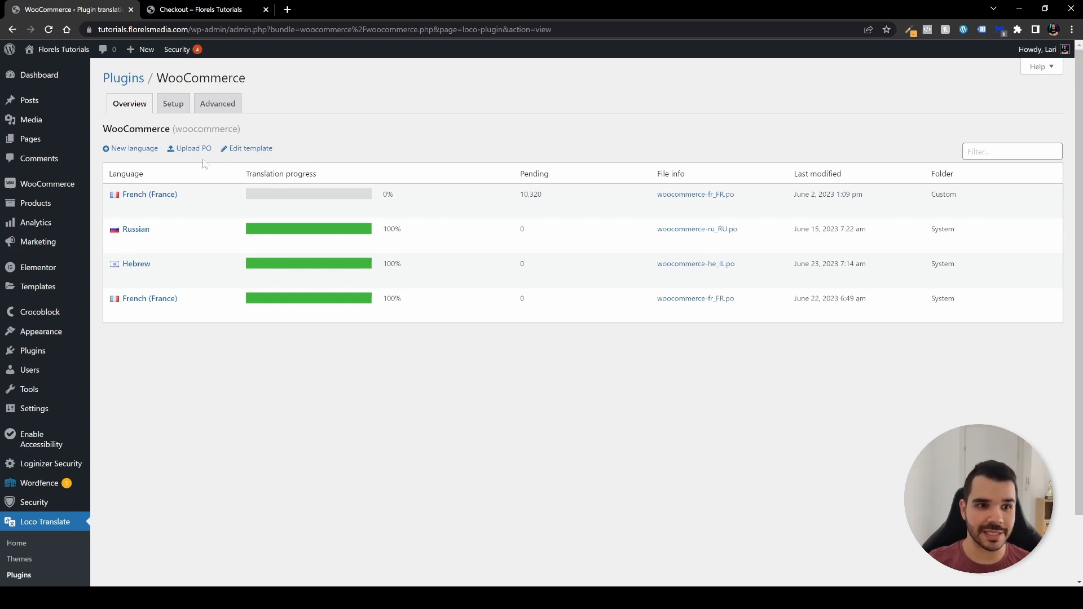
left_click(134, 148)
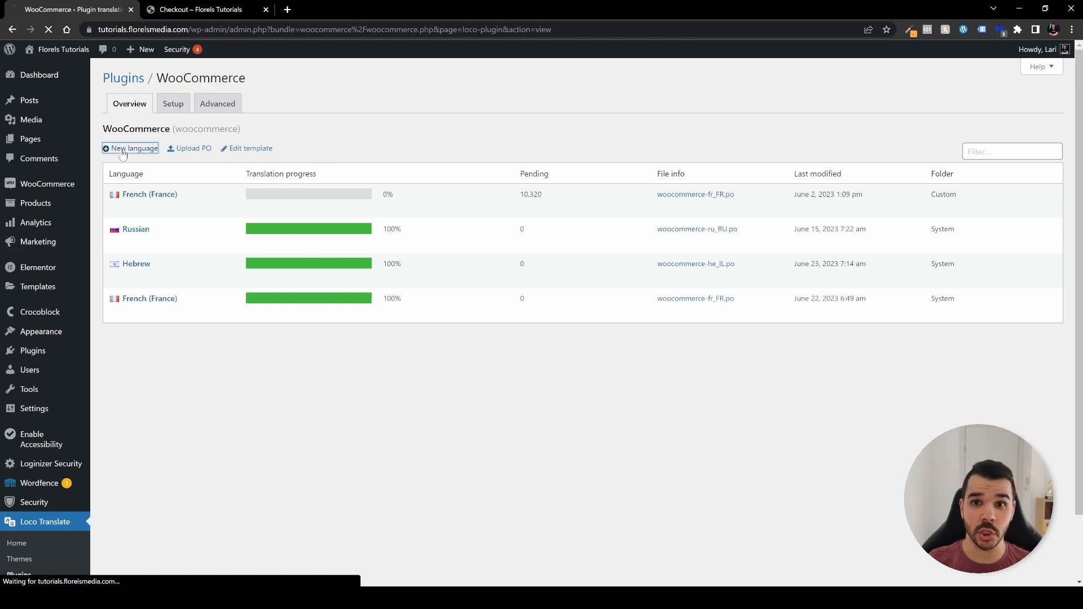
Create an English (United States) WooCommerce translation in the Custom location and start translating.
left_click(130, 148)
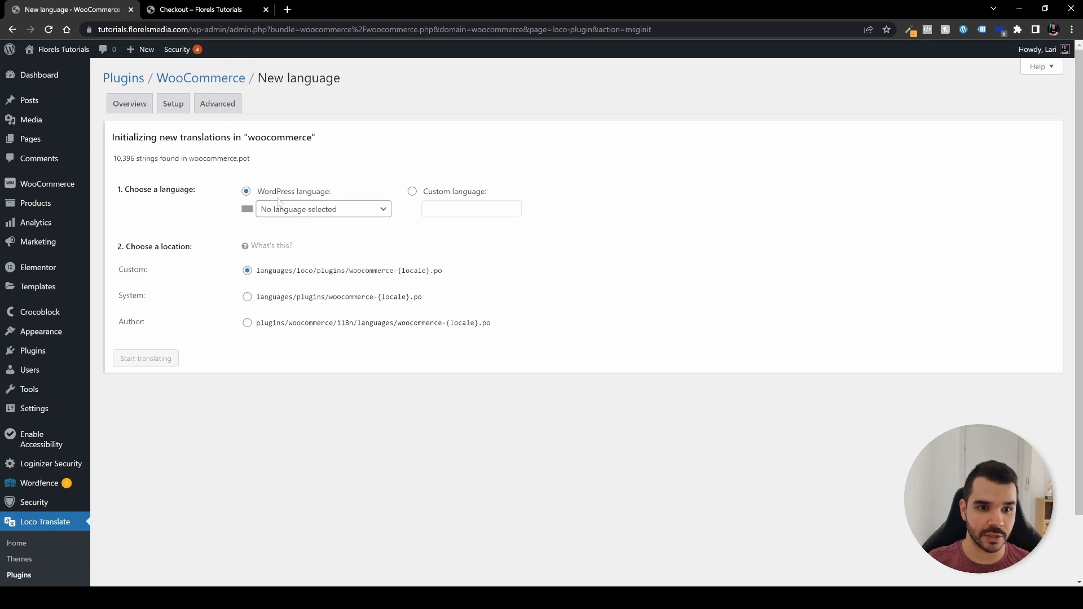
left_click(322, 209)
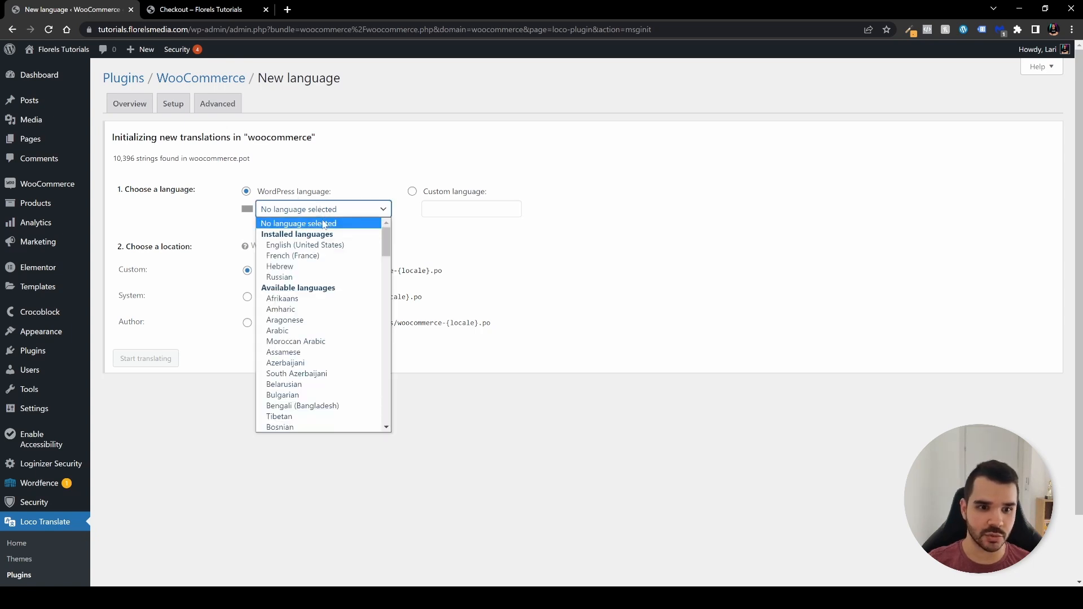
left_click(305, 244)
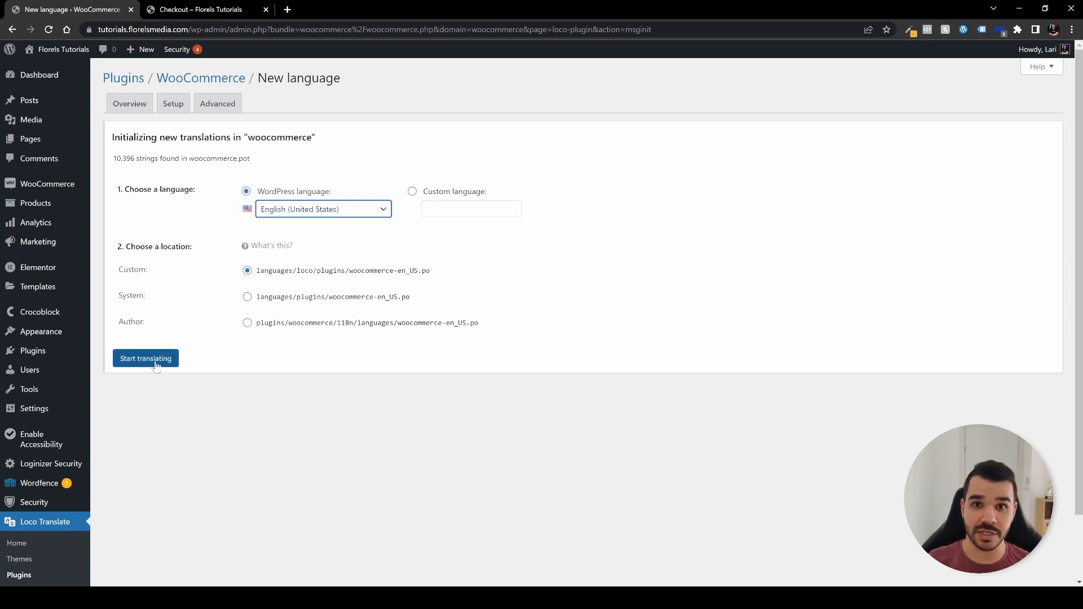
left_click(145, 358)
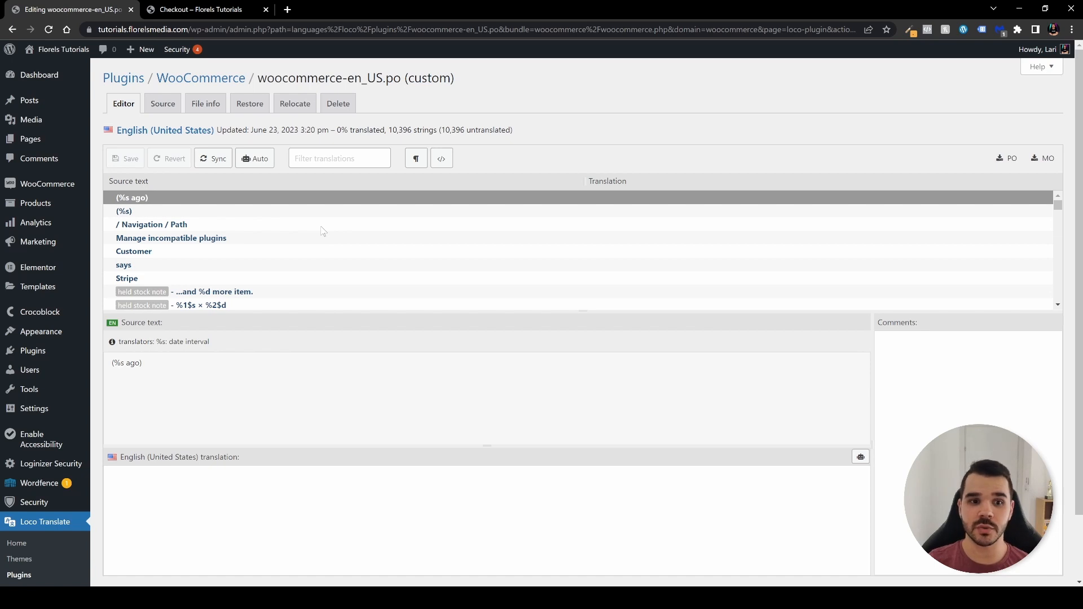
Filter strings by 'plac' and open the 'Place order' source string.
left_click(339, 158)
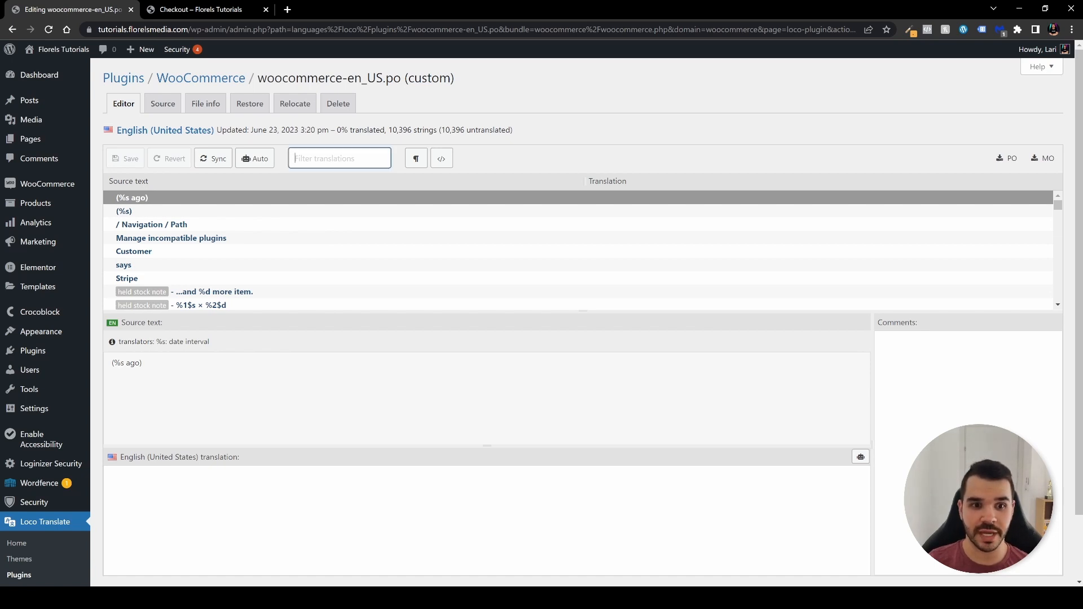
type("place order")
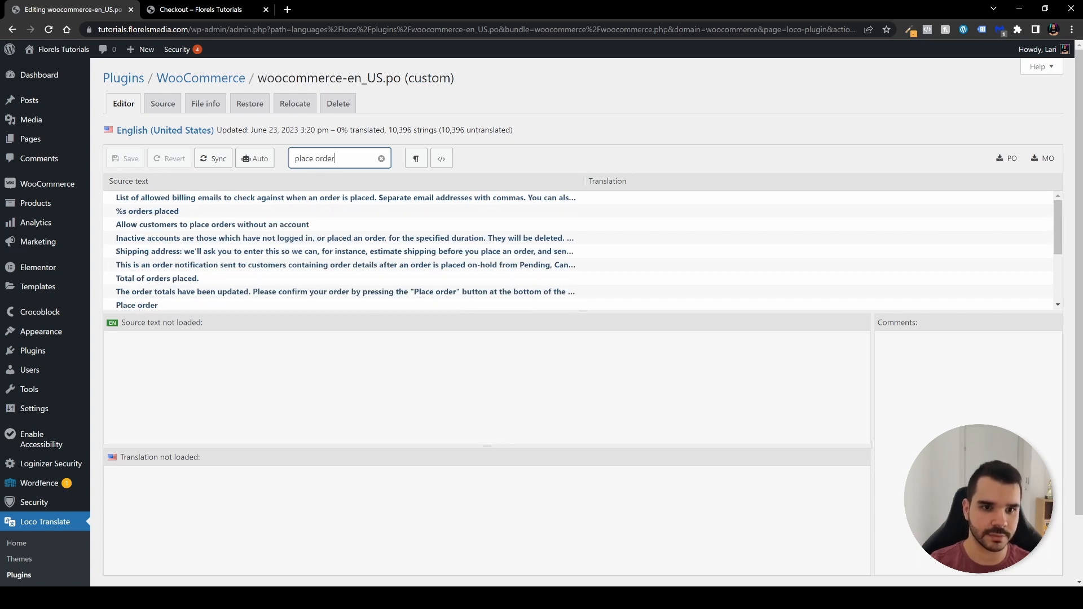
scroll("down", 3)
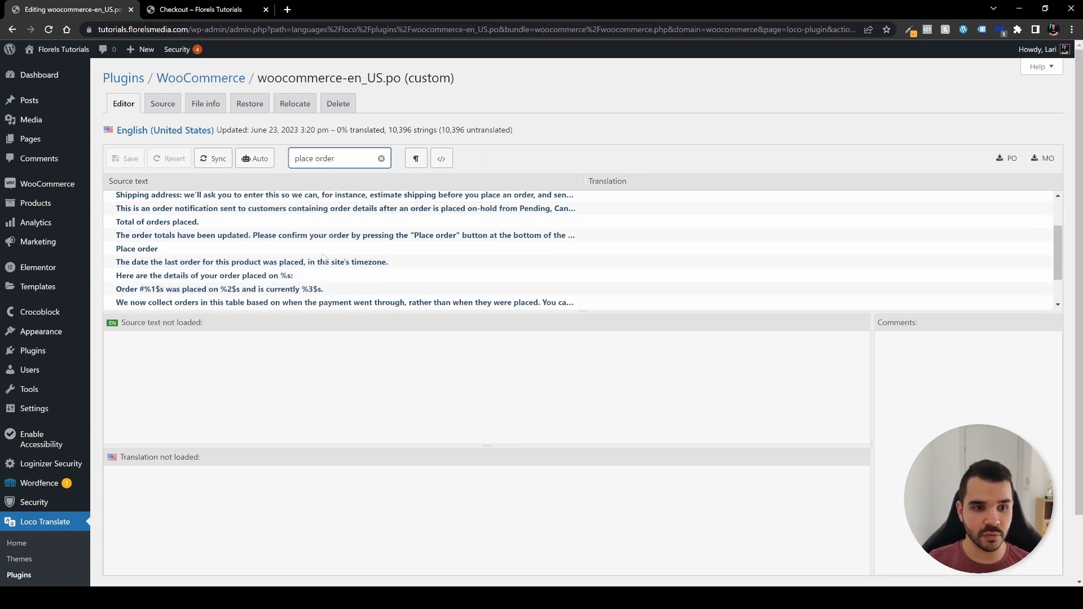
scroll("down", 3)
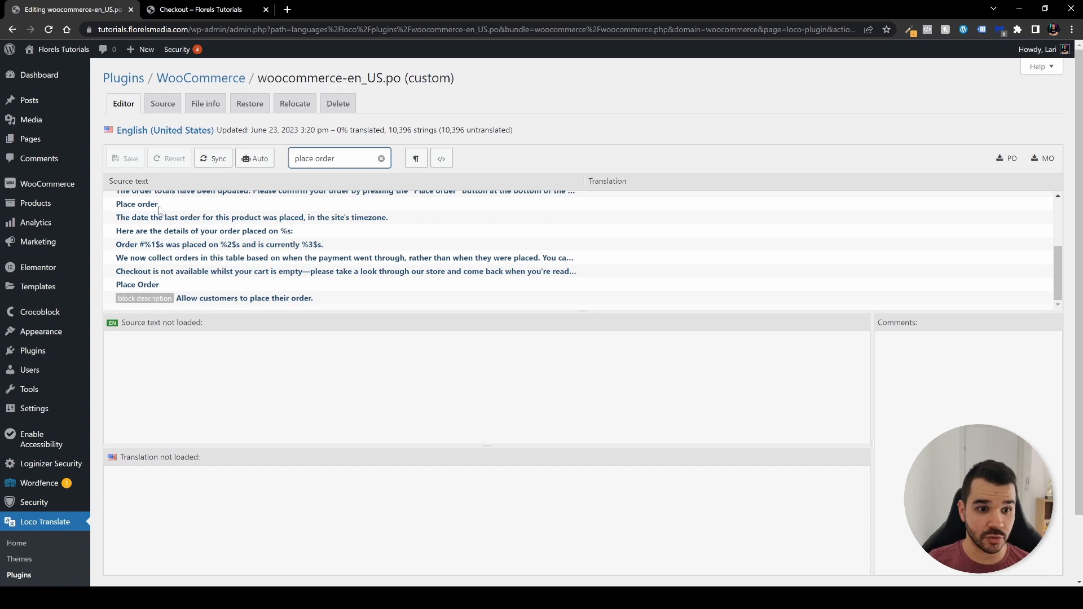
left_click(136, 204)
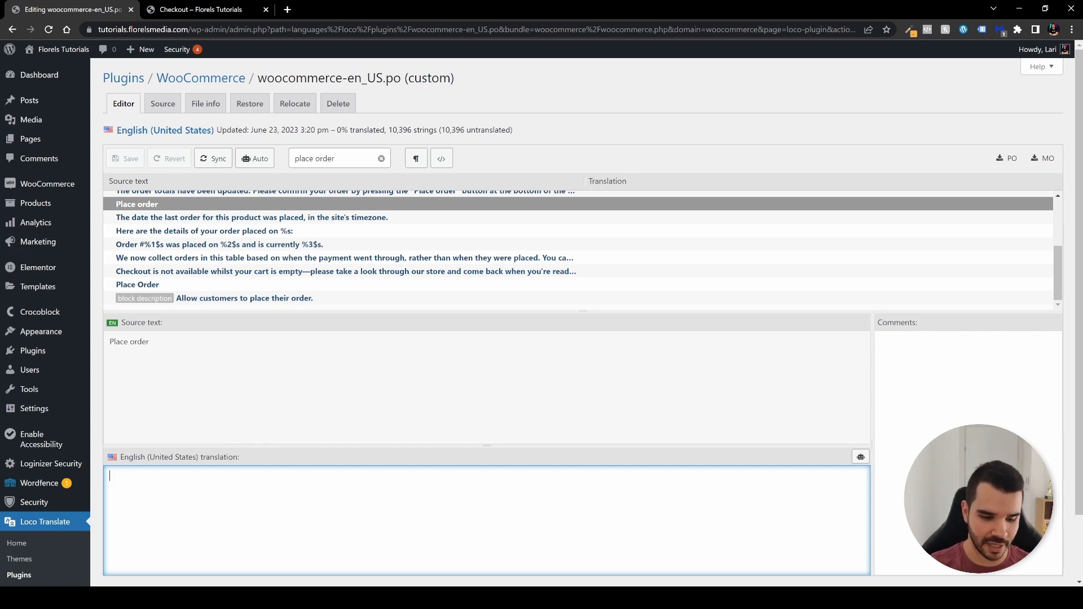
Enter 'Continue to Secured Payment' as the Place order translation and save it.
type("Continue to s")
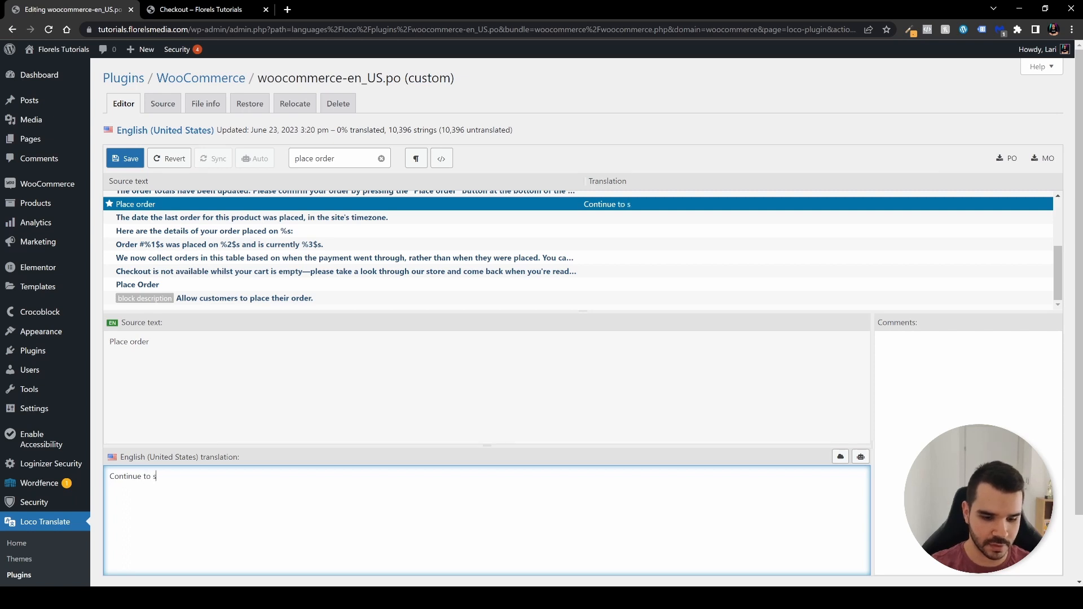
type("cur")
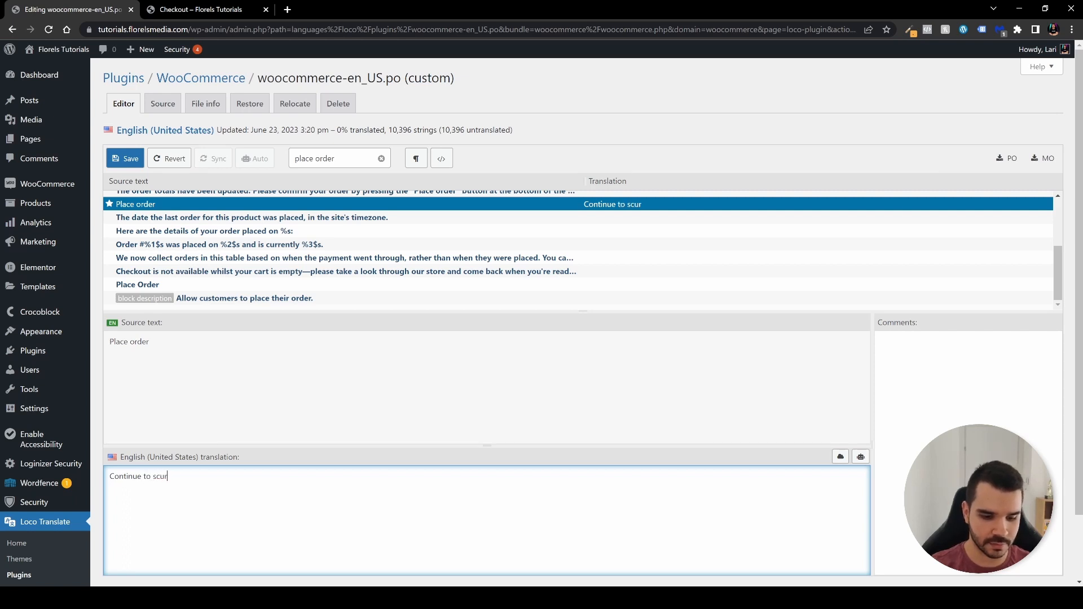
key("BackSpace")
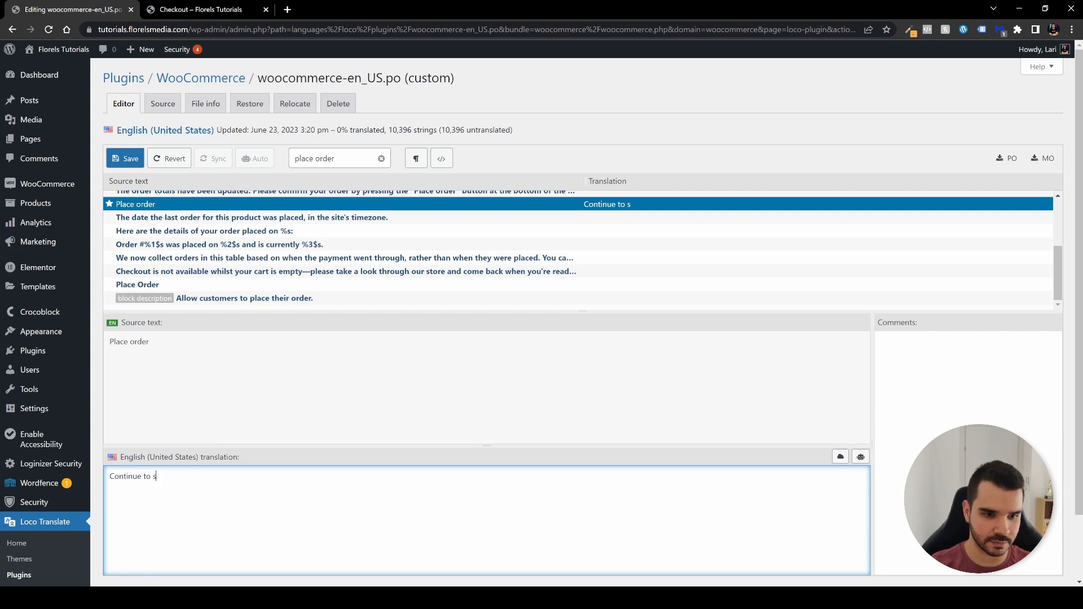
type("ecured")
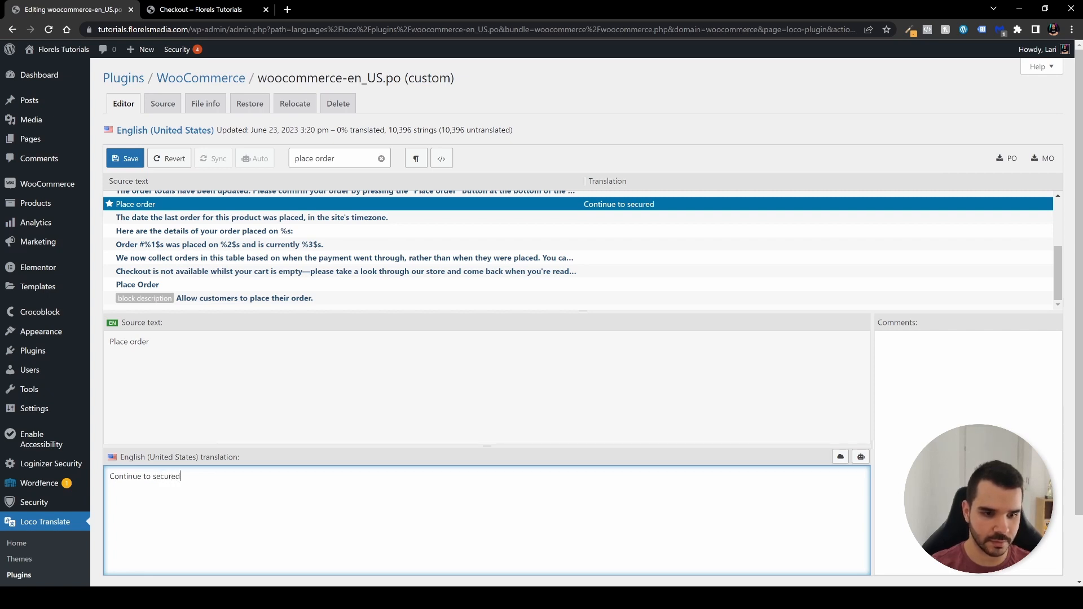
type("P")
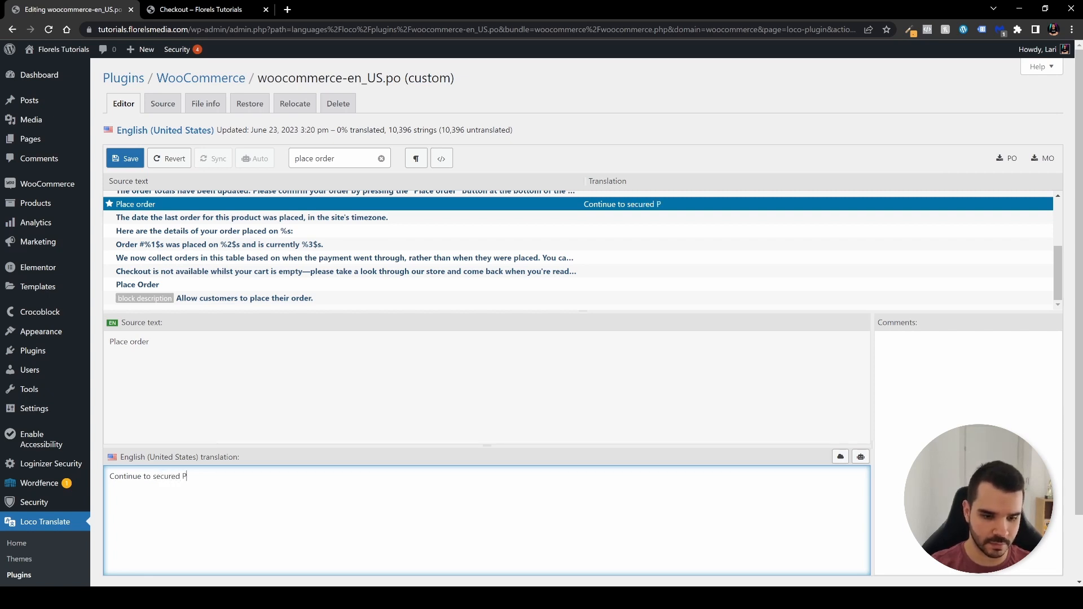
type("ayment")
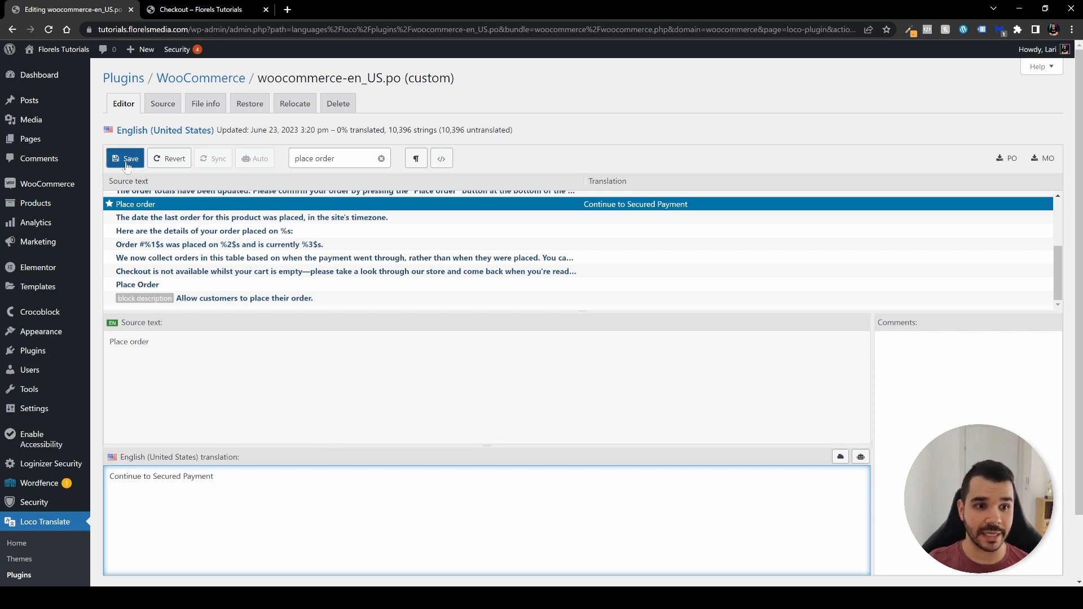
left_click(125, 158)
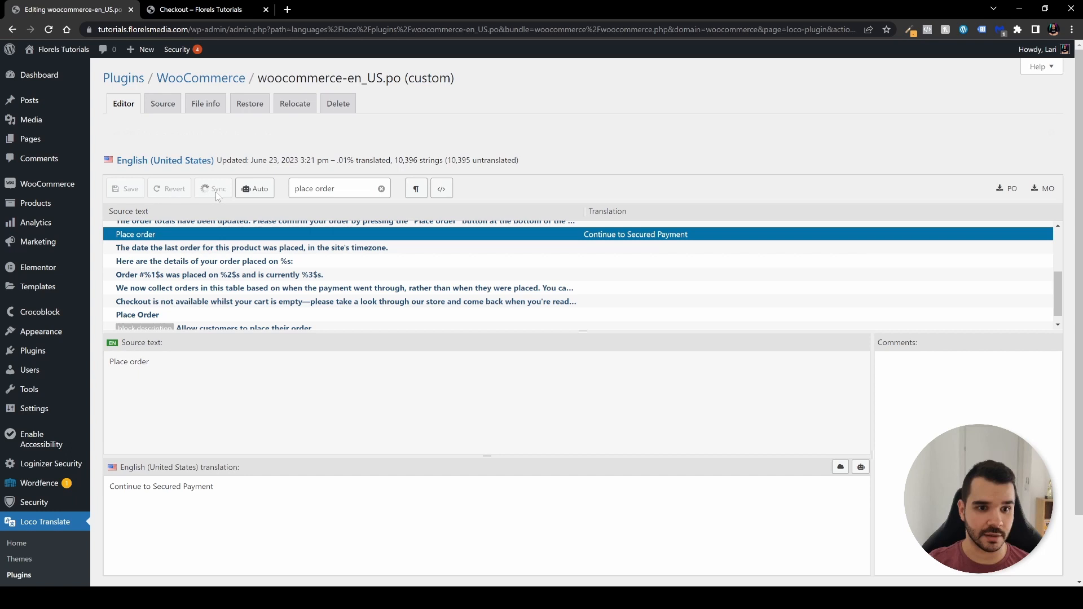
left_click(213, 188)
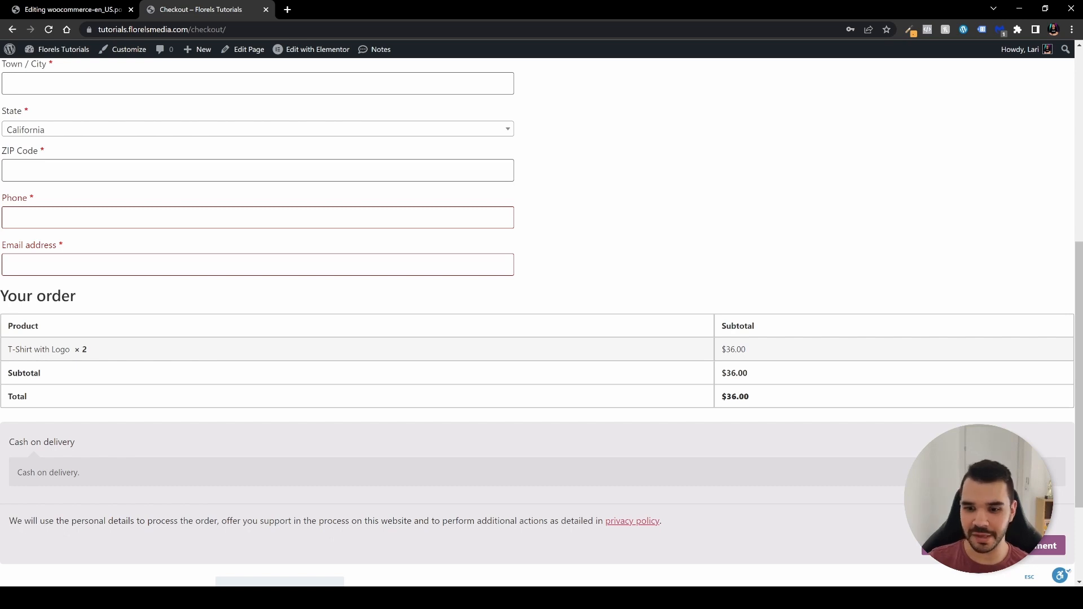
mouse_move(851, 531)
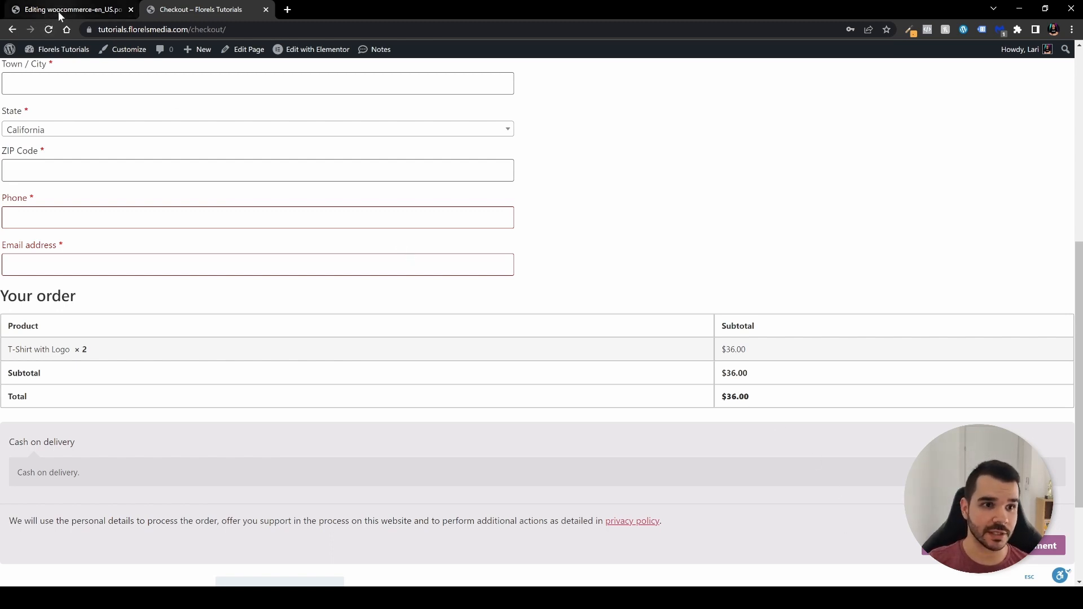
Return from the checkout page to the Loco Translate editor tab.
left_click(68, 9)
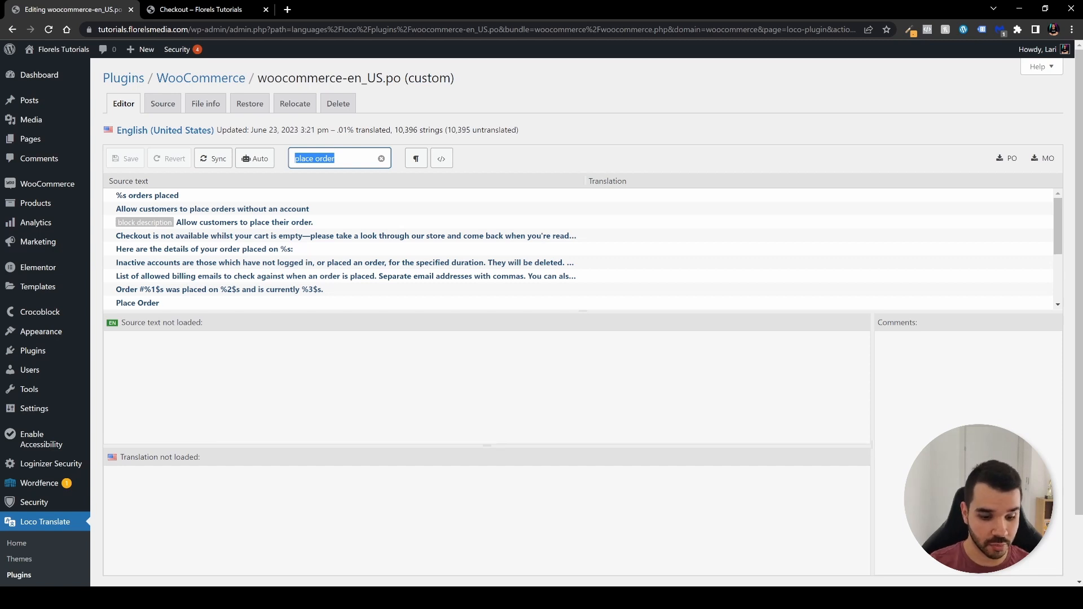
Search 'Produ', translate 'Product' as 'Shirt', save, and sync with the WooCommerce template.
type("Product")
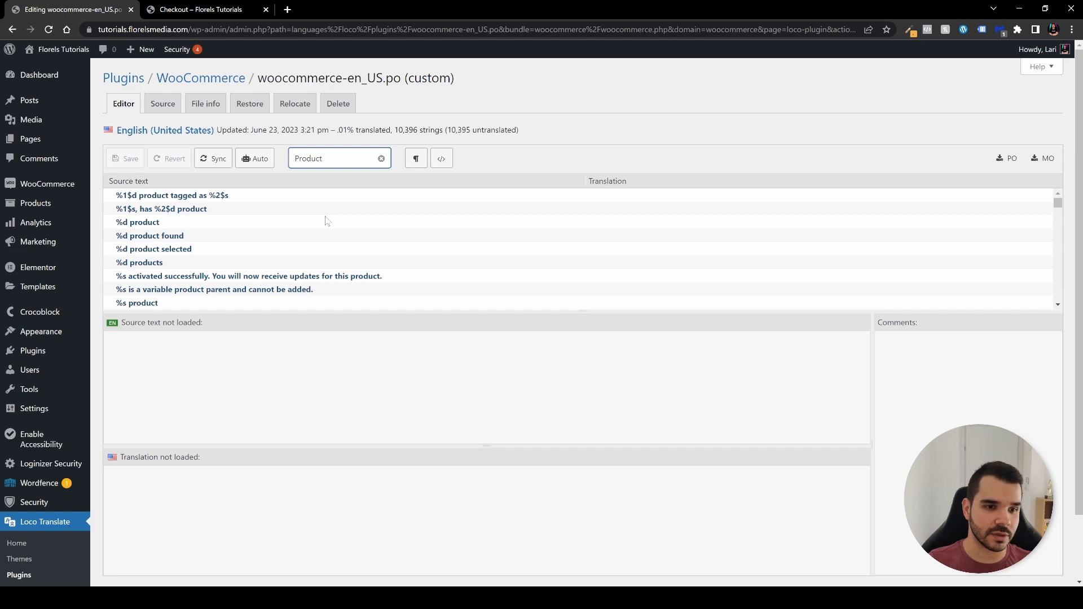
scroll("down", 3)
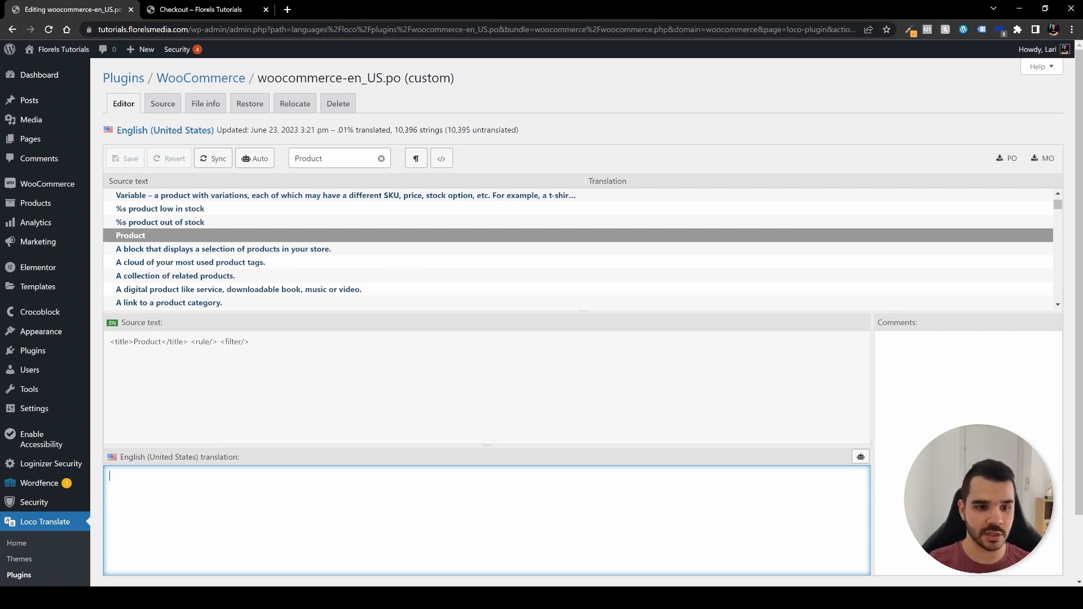
type("Shirt")
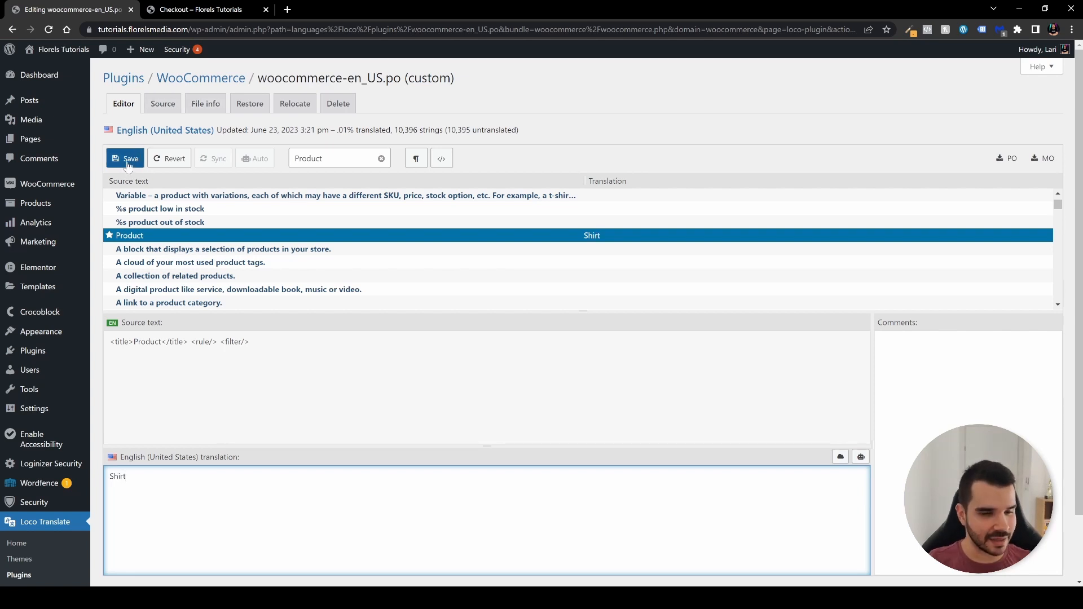
left_click(126, 157)
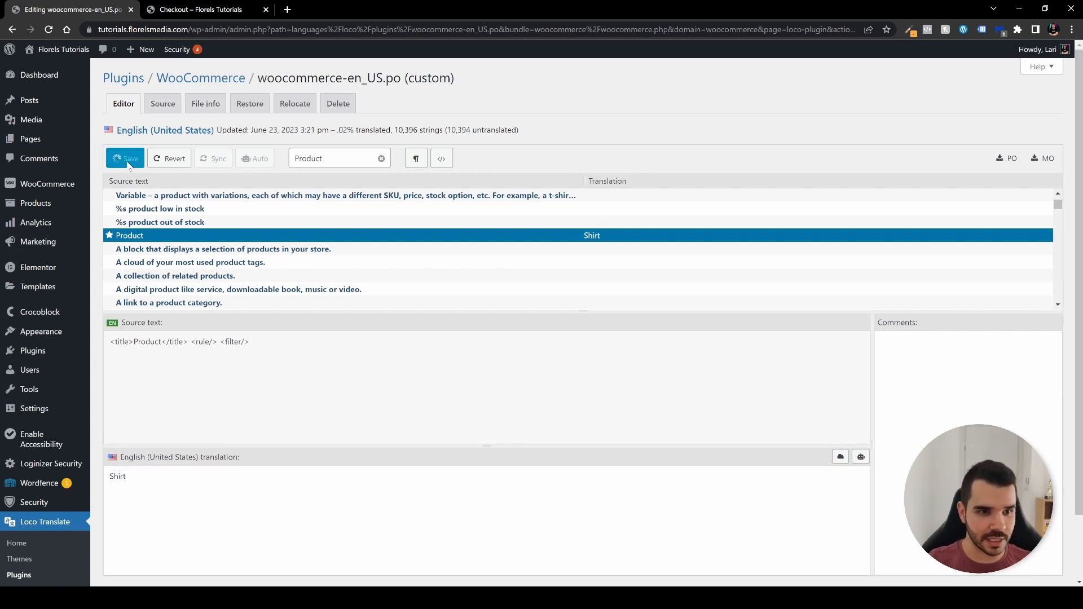
left_click(125, 157)
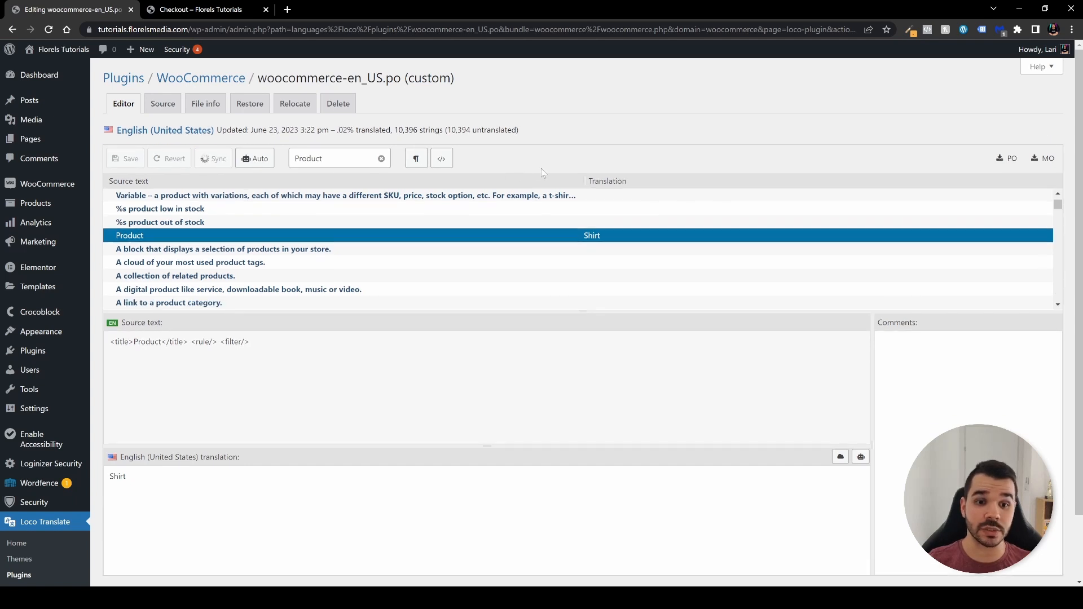
left_click(213, 158)
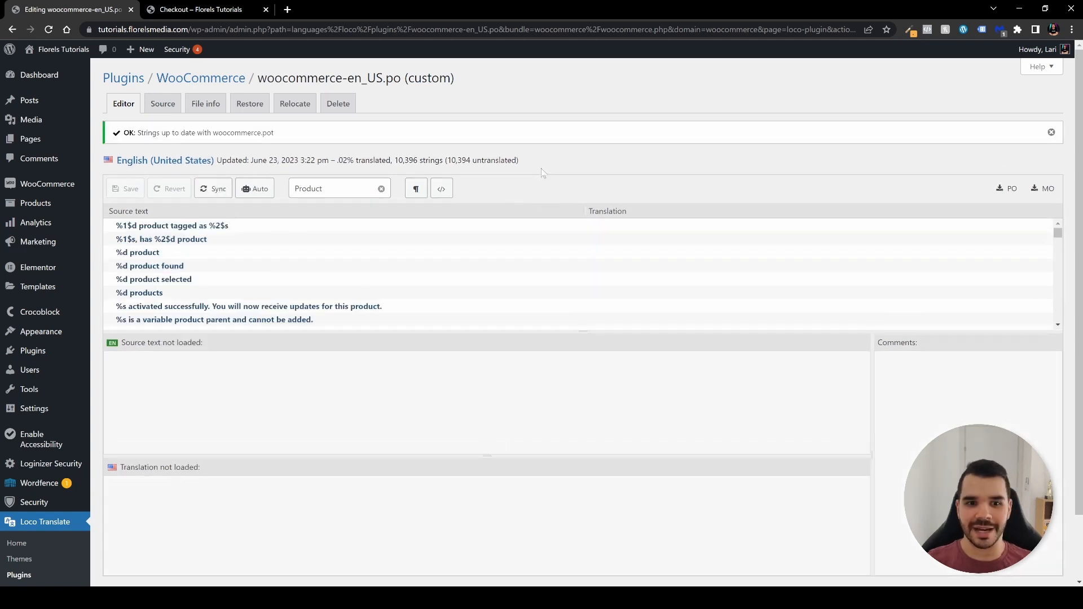